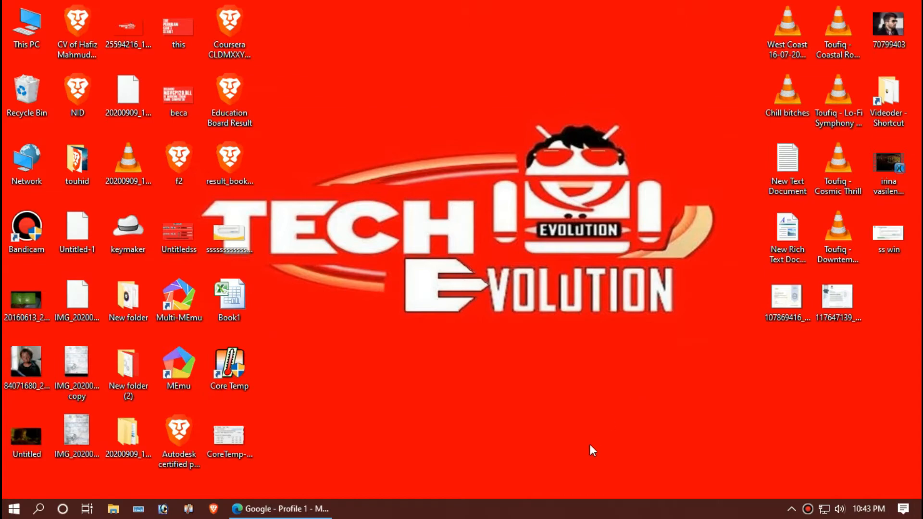
- Search Google for msvcp71.dll in the browser
left_click(280, 508)
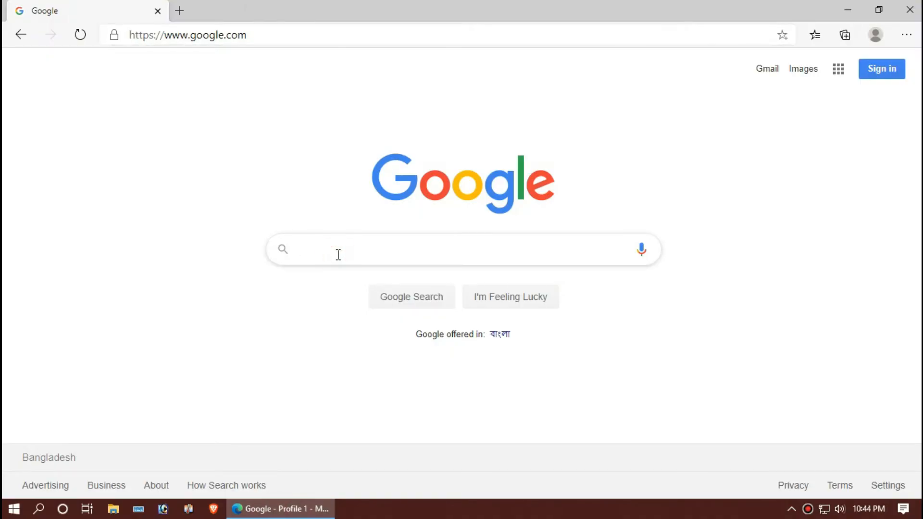
type("ms")
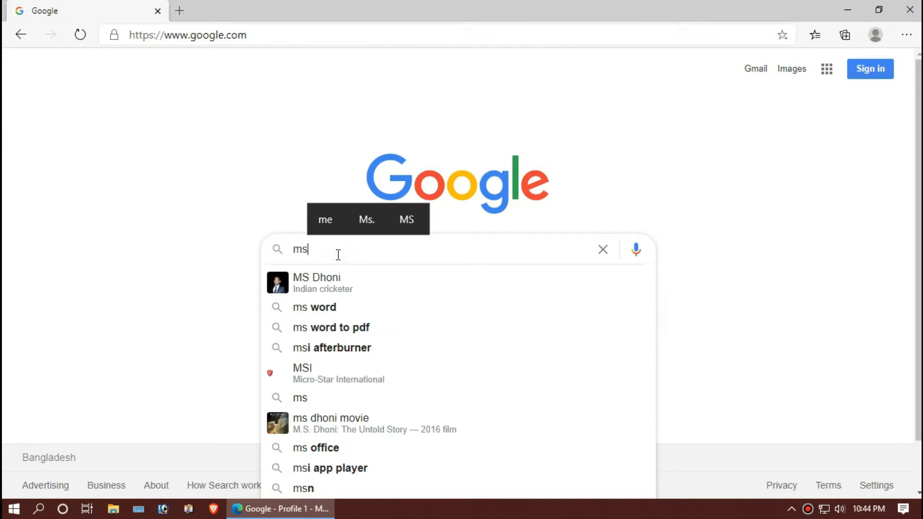
type("vcp")
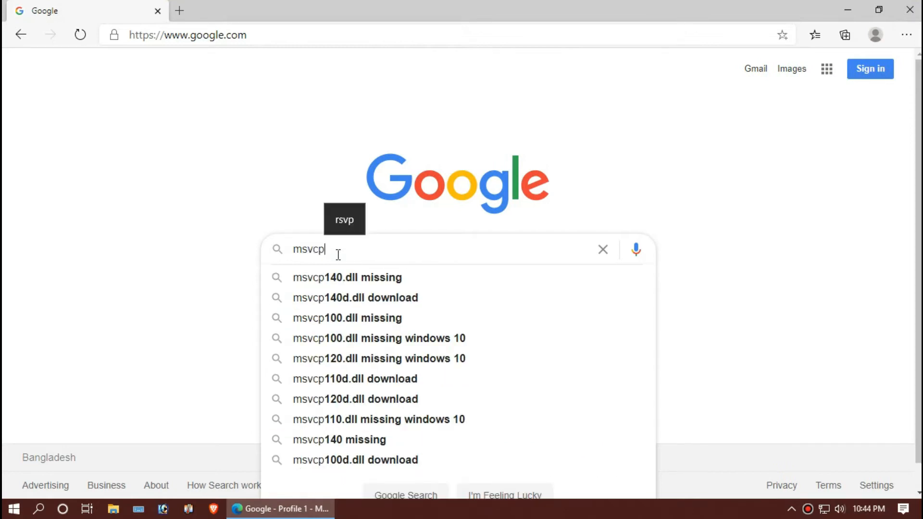
type("71.dll")
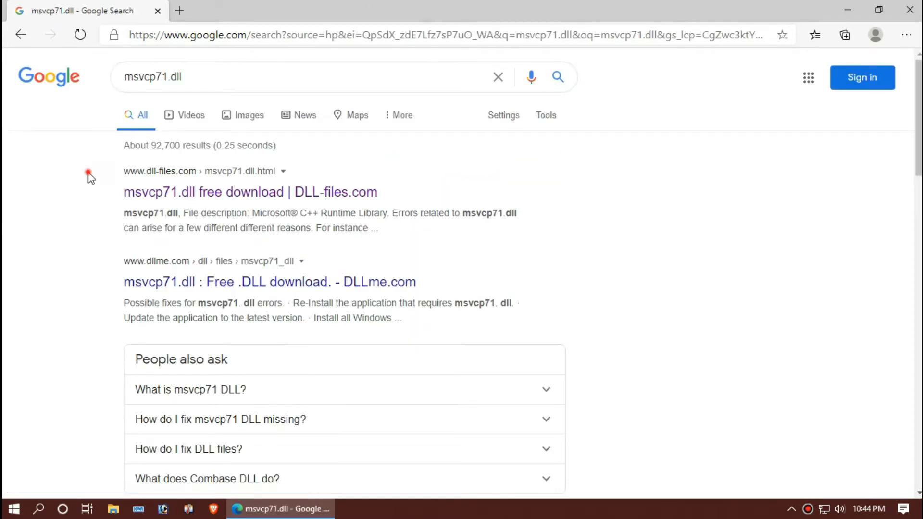
- Open the DLL-files.com msvcp71.dll result and scroll to its version list
left_click(250, 192)
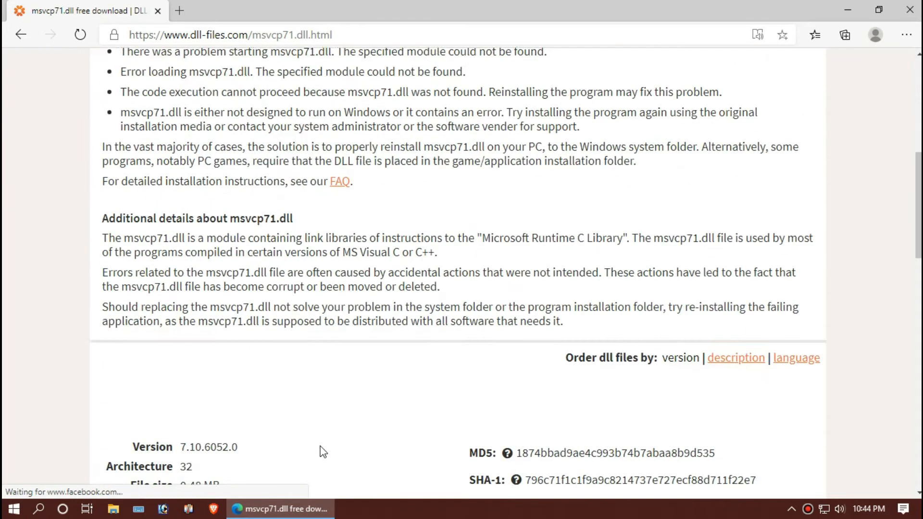
scroll("down", 3)
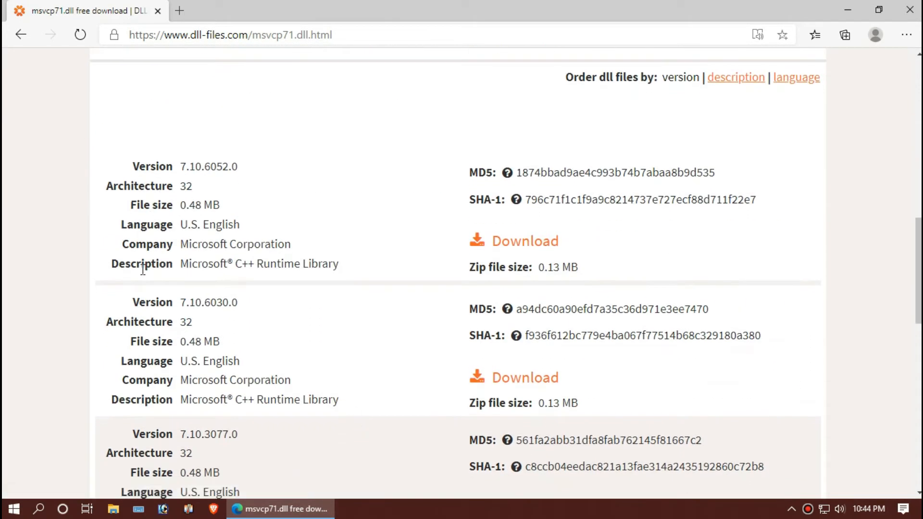
scroll("up", 3)
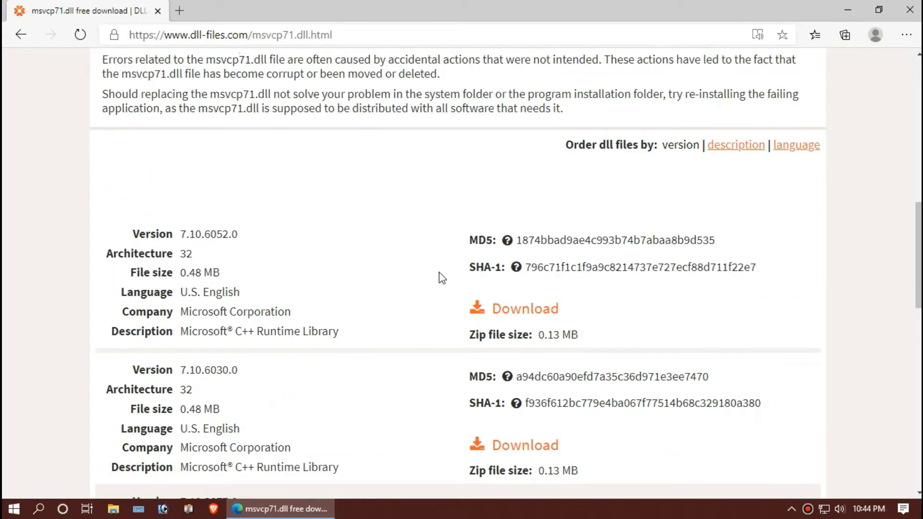
left_click(12, 508)
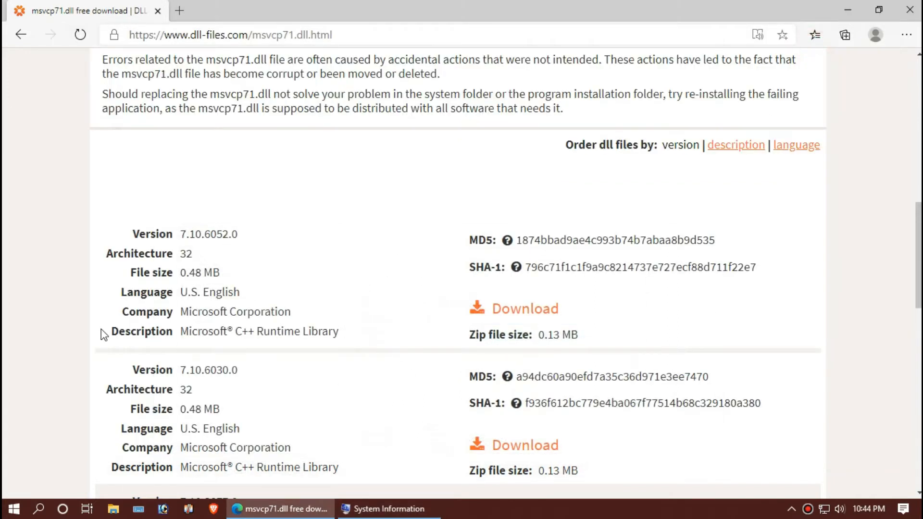
scroll("down", 3)
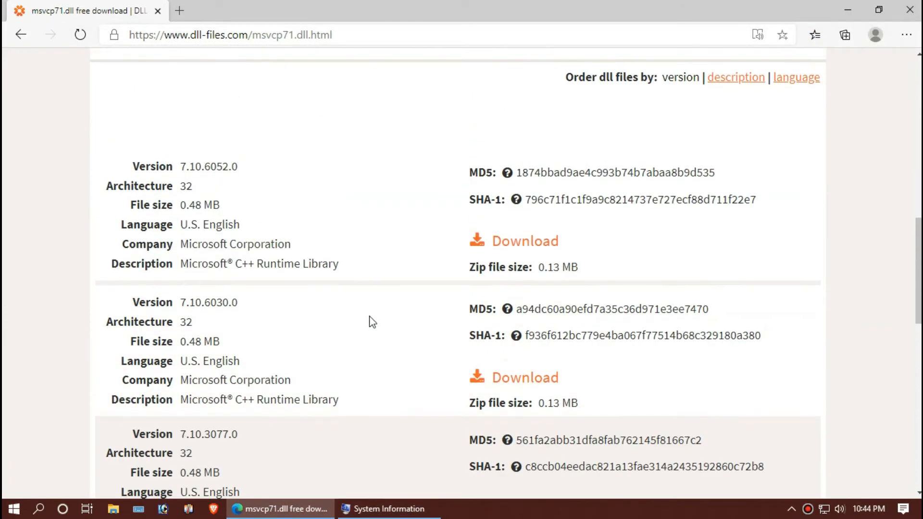
- Download the 7.10.6052.0 version of msvcp71.dll from DLL-files.com
left_click(524, 241)
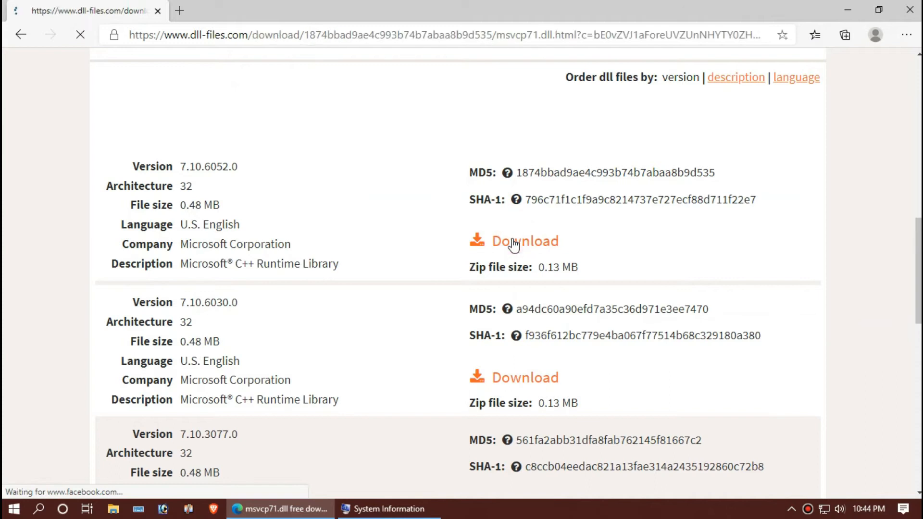
left_click(525, 241)
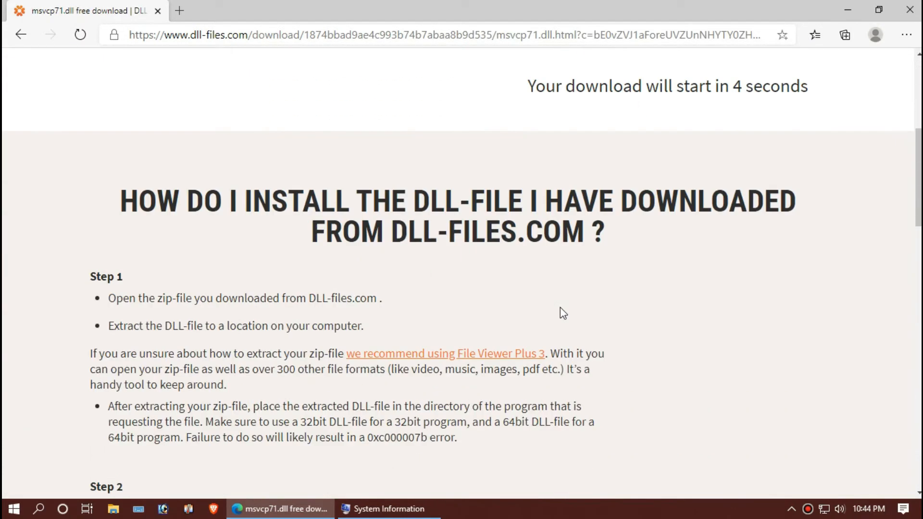
scroll("down", 3)
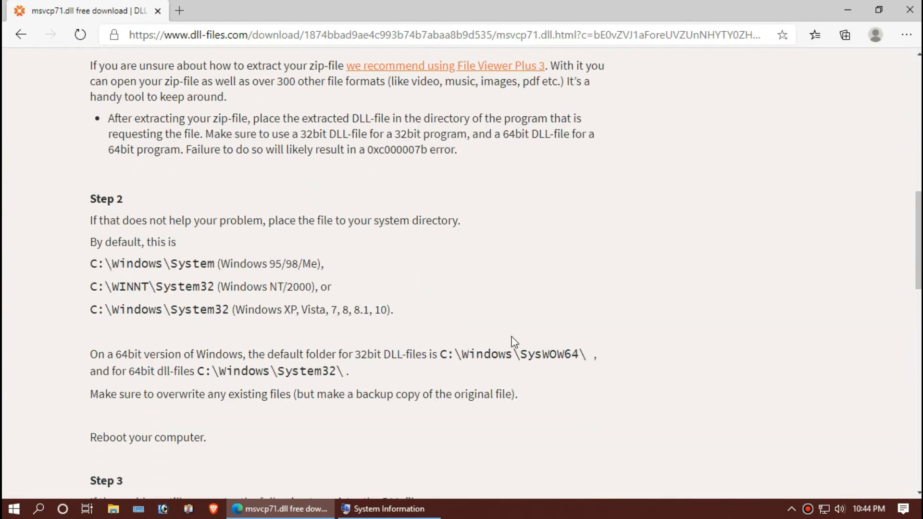
scroll("down", 3)
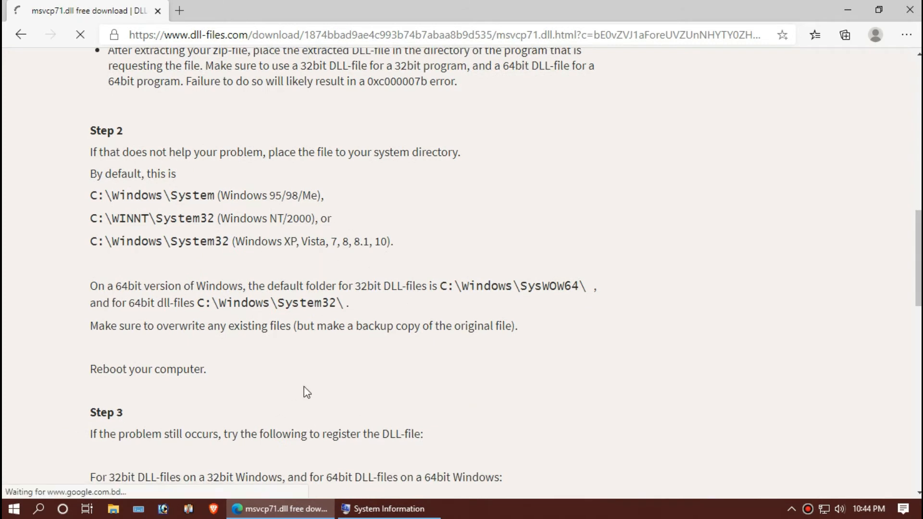
scroll("up", 3)
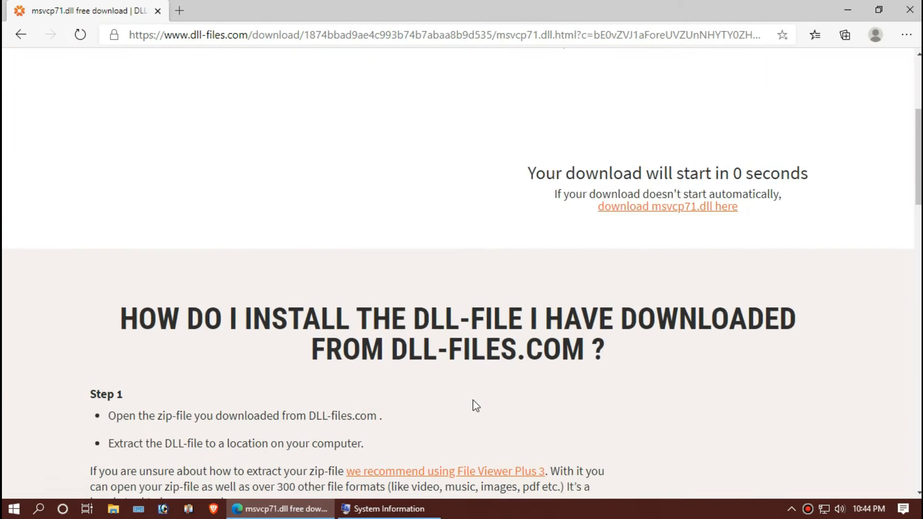
scroll("down", 3)
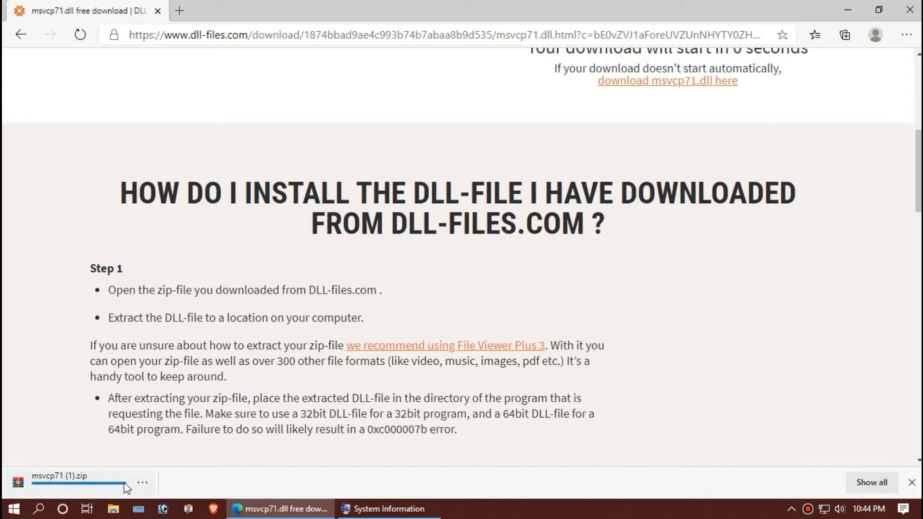
scroll("down", 3)
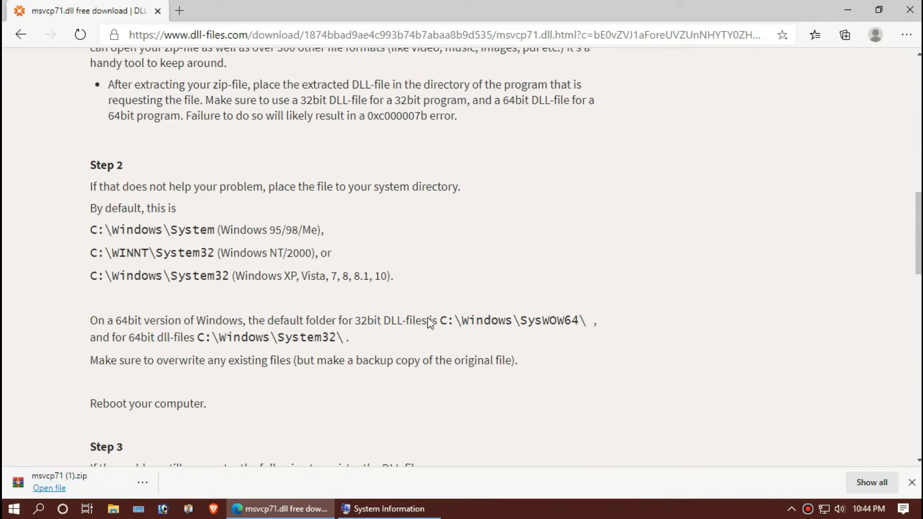
- Open the msvcp71 zip, select msvcp71.dll, minimize WinRAR, and open This PC
left_click(49, 487)
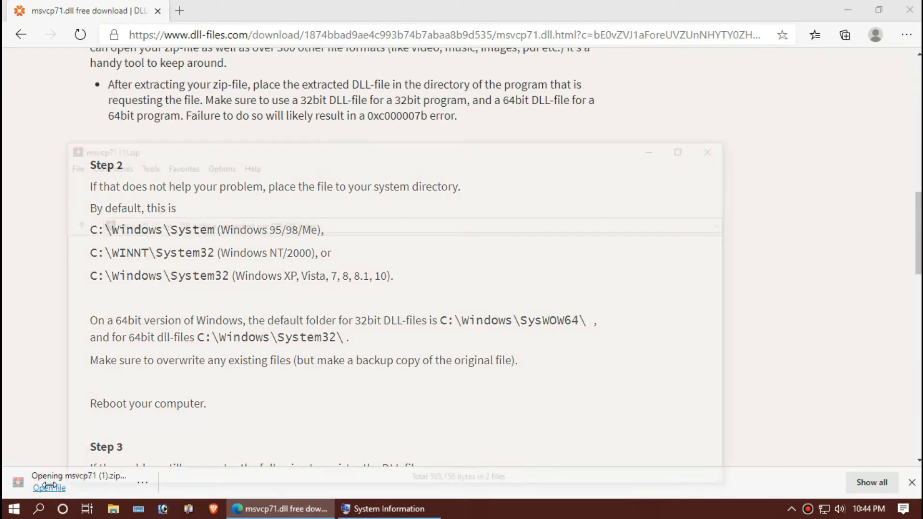
left_click(49, 489)
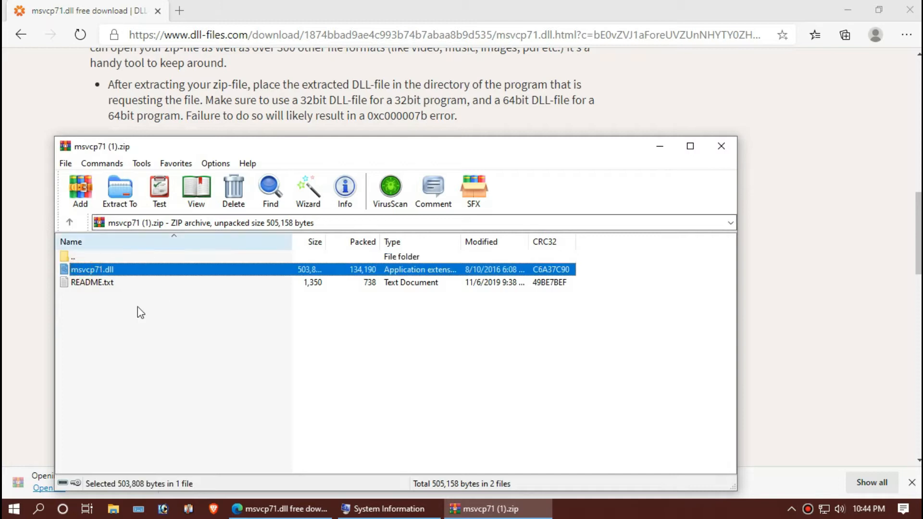
left_click(659, 146)
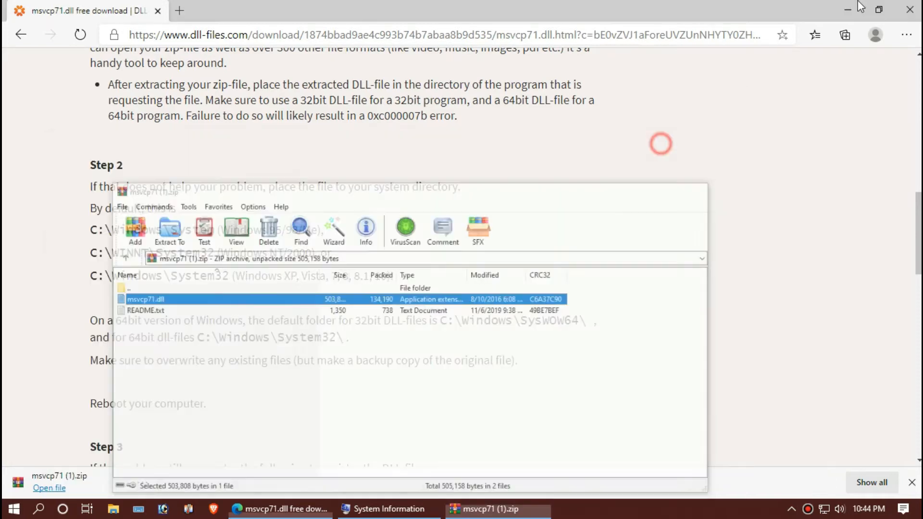
left_click(847, 10)
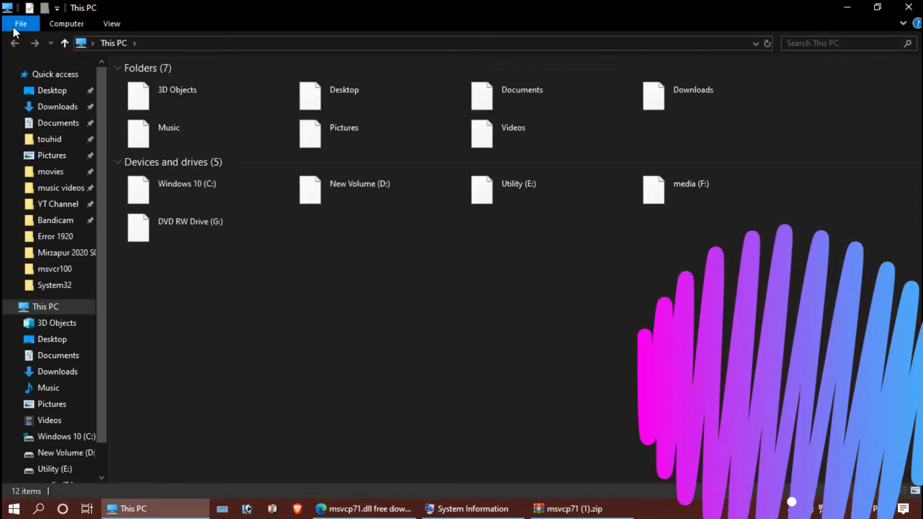
- Open C:\Windows\System32 and overwrite its msvcp71.dll with the archive copy
double_click(187, 189)
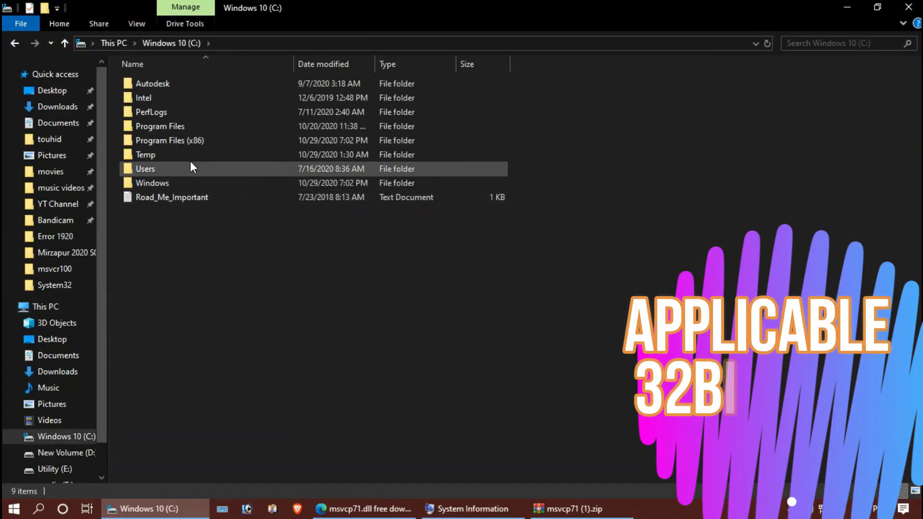
double_click(152, 183)
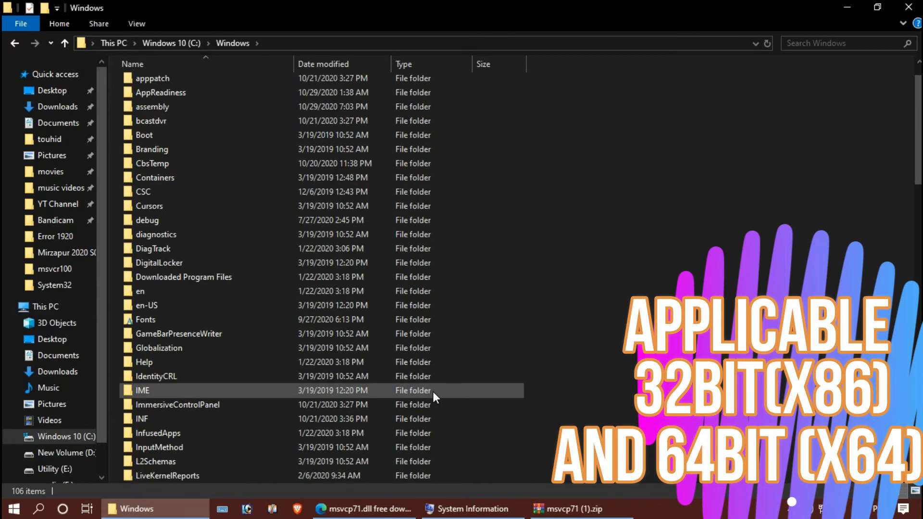
scroll("down", 3)
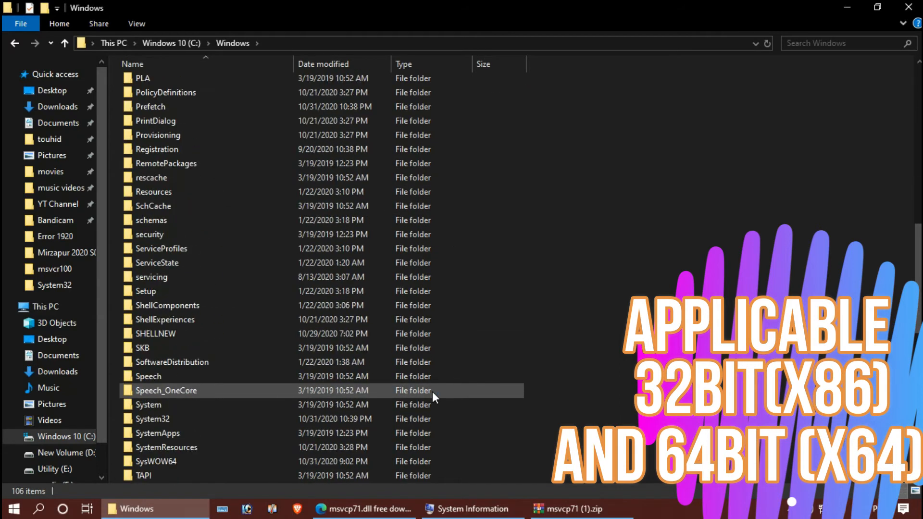
double_click(152, 419)
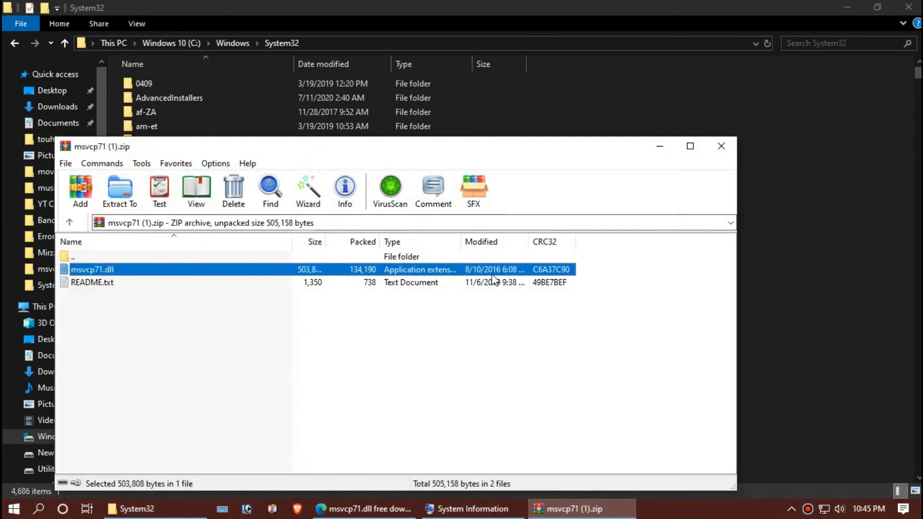
mouse_move(588, 260)
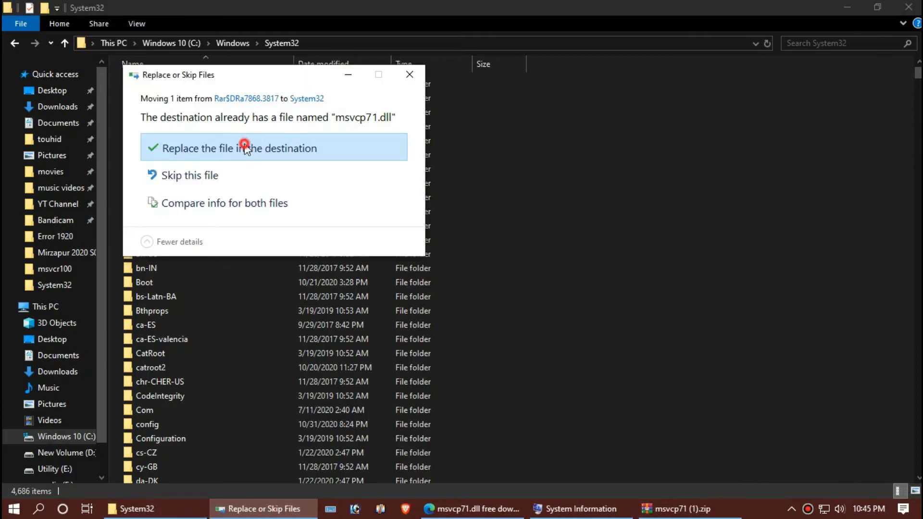
left_click(244, 148)
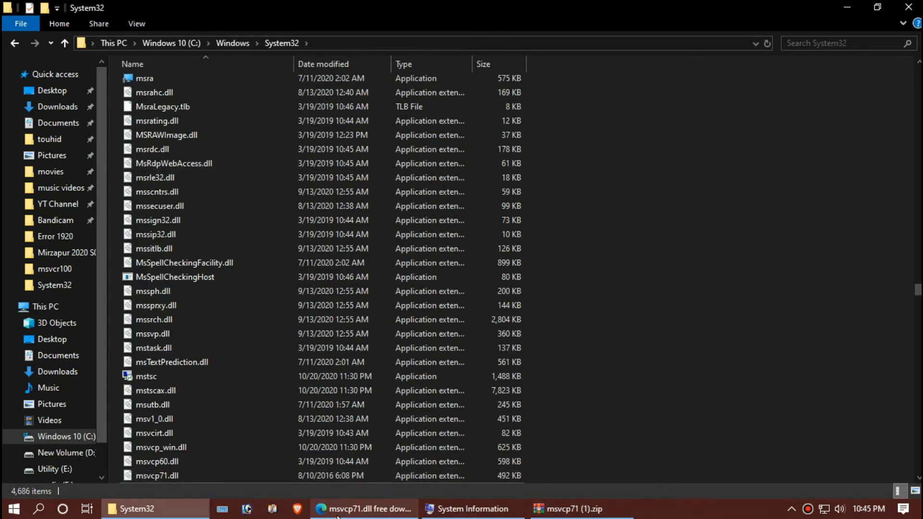
- Check the System32 and SysWOW64 DLL paths on DLL-files.com, then return to File Explorer
left_click(363, 509)
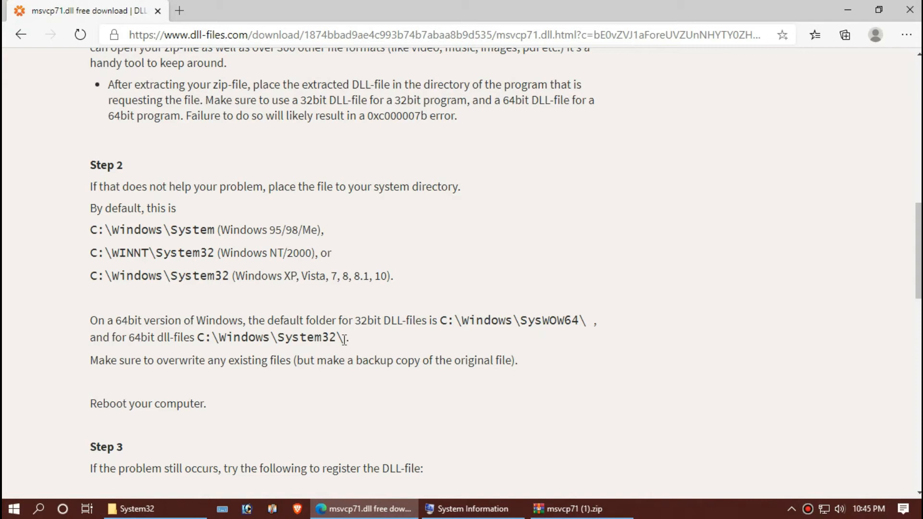
double_click(268, 337)
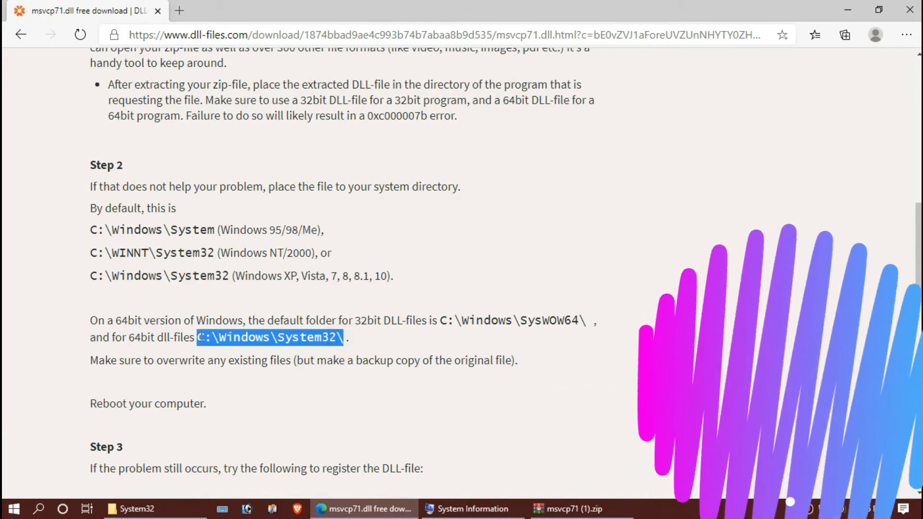
mouse_move(457, 336)
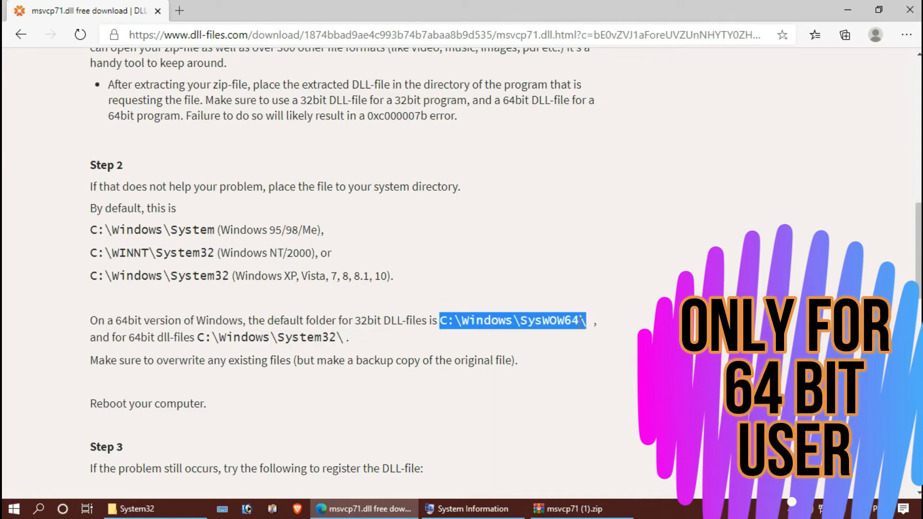
mouse_move(372, 509)
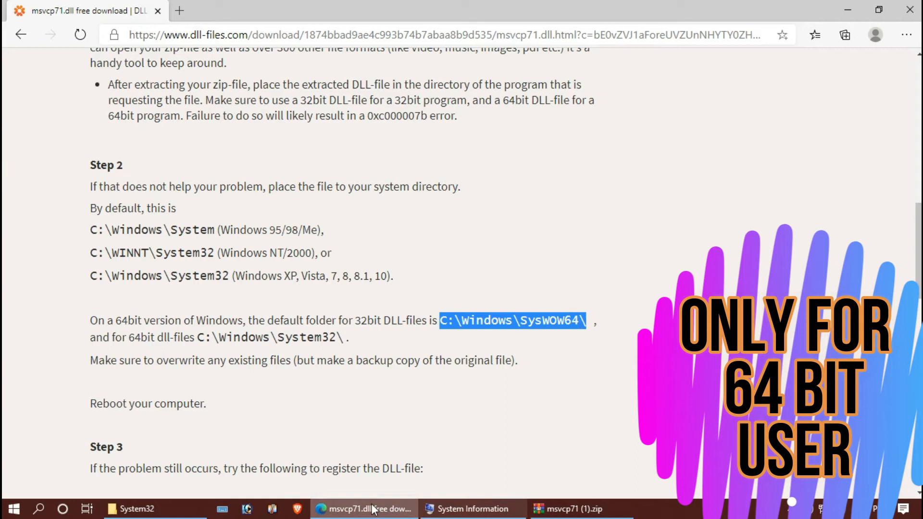
left_click(138, 509)
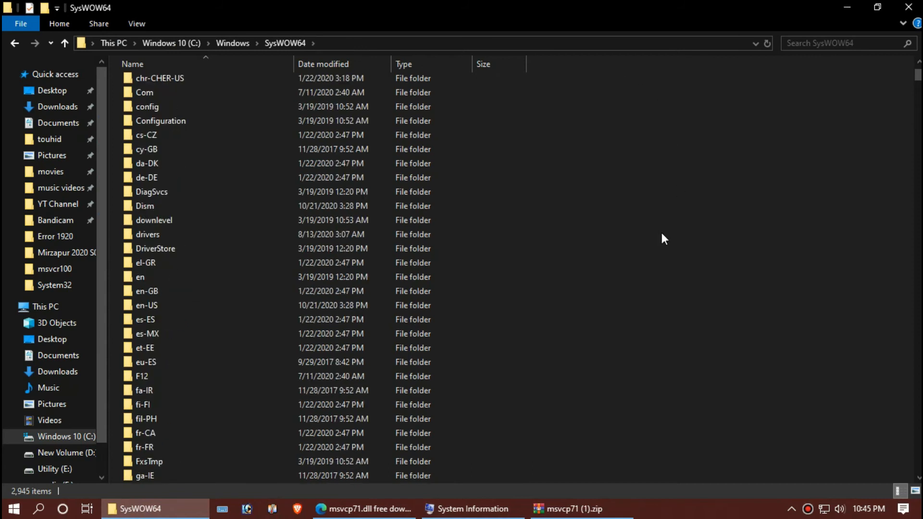
- Scroll within the SysWOW64 folder while preparing to add msvcp71.dll
scroll("down", 3)
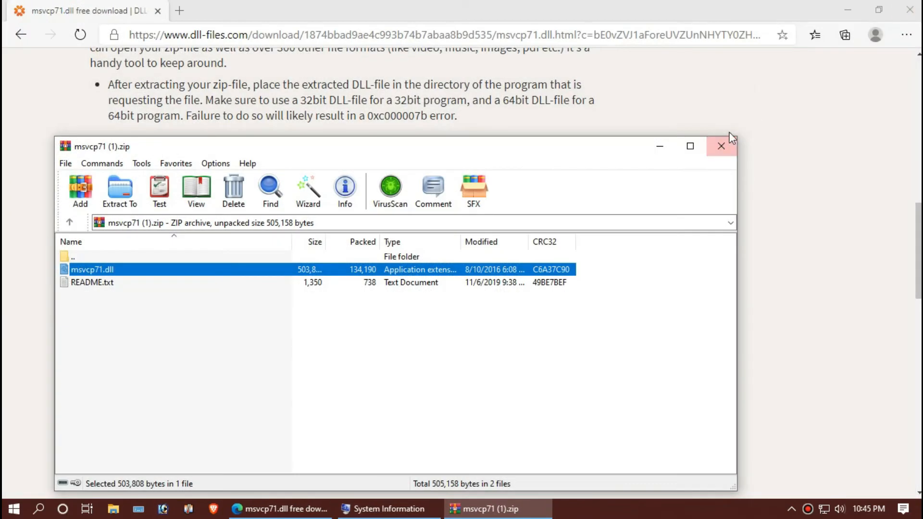
- Close the download page and open the Start menu power options to restart
left_click(722, 147)
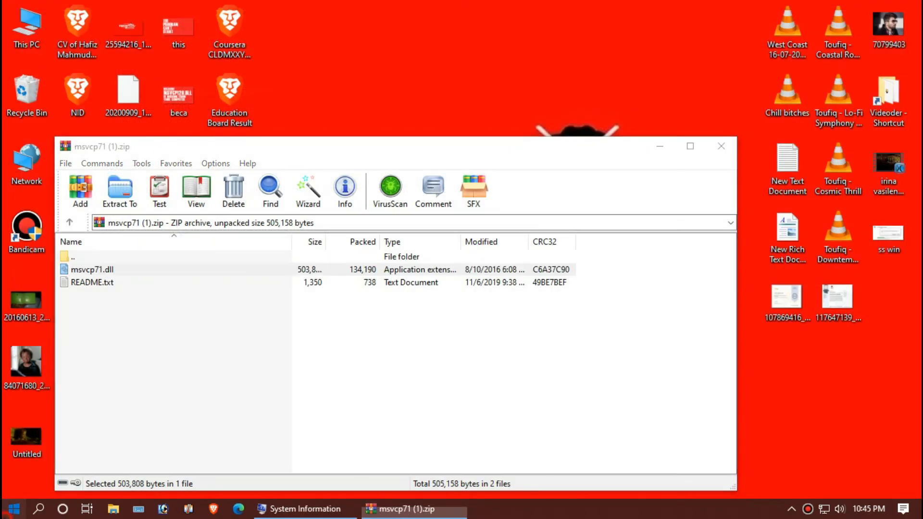
left_click(12, 508)
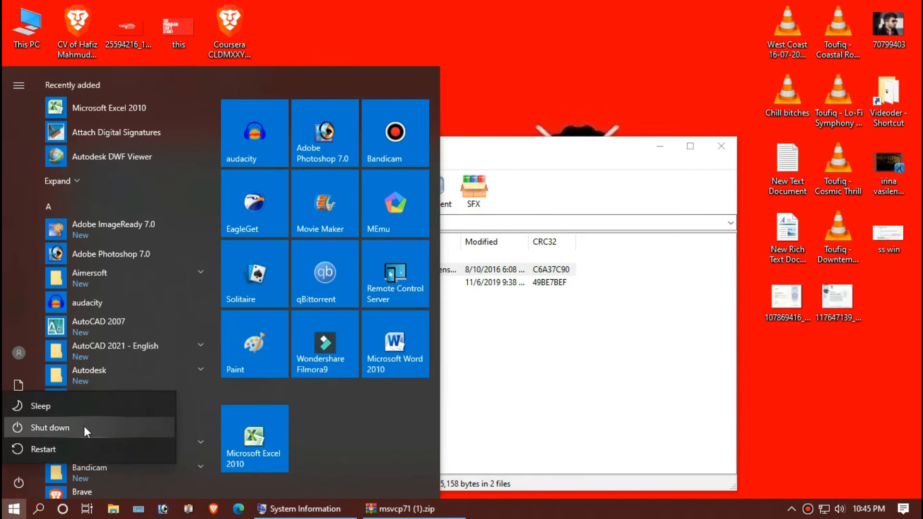
mouse_move(91, 449)
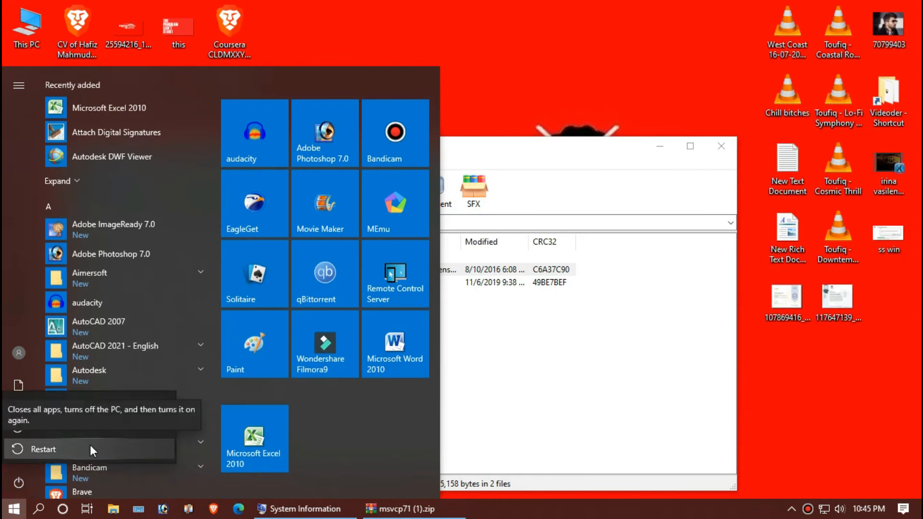